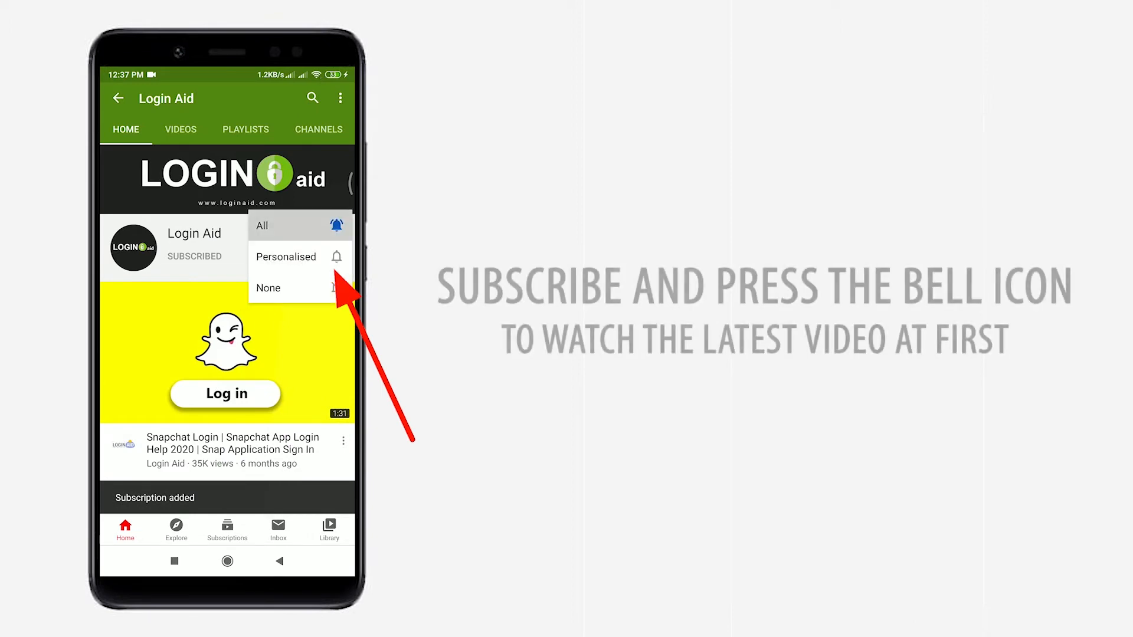
Leave the Login Aid YouTube channel and bring up the Quora home feed
click(262, 226)
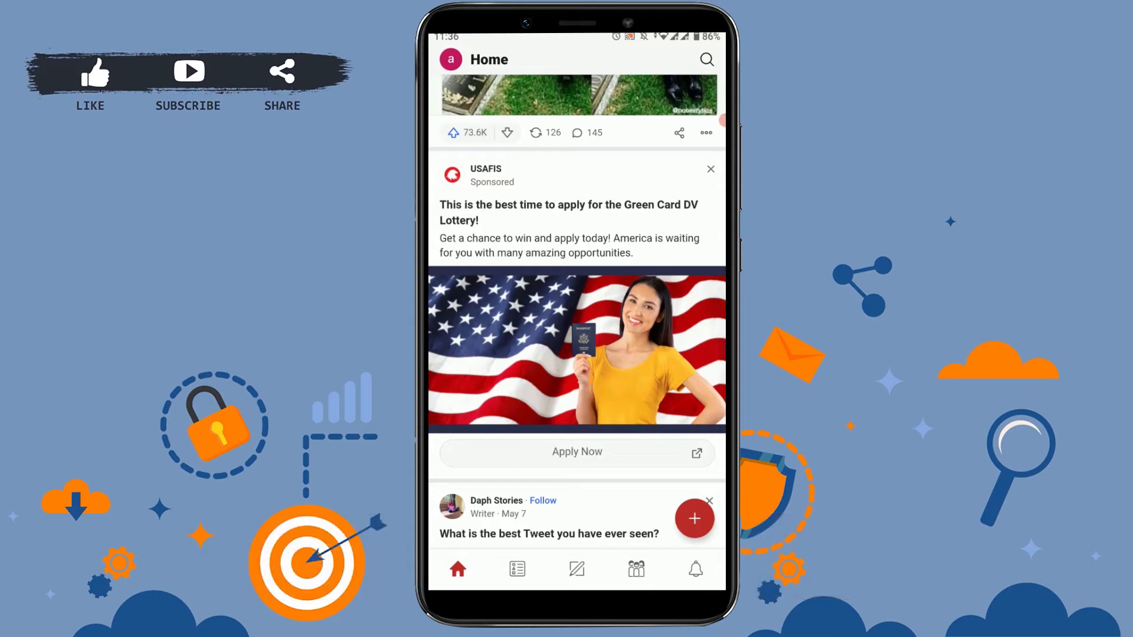
Reach Quora's Settings page from the profile side menu
click(450, 59)
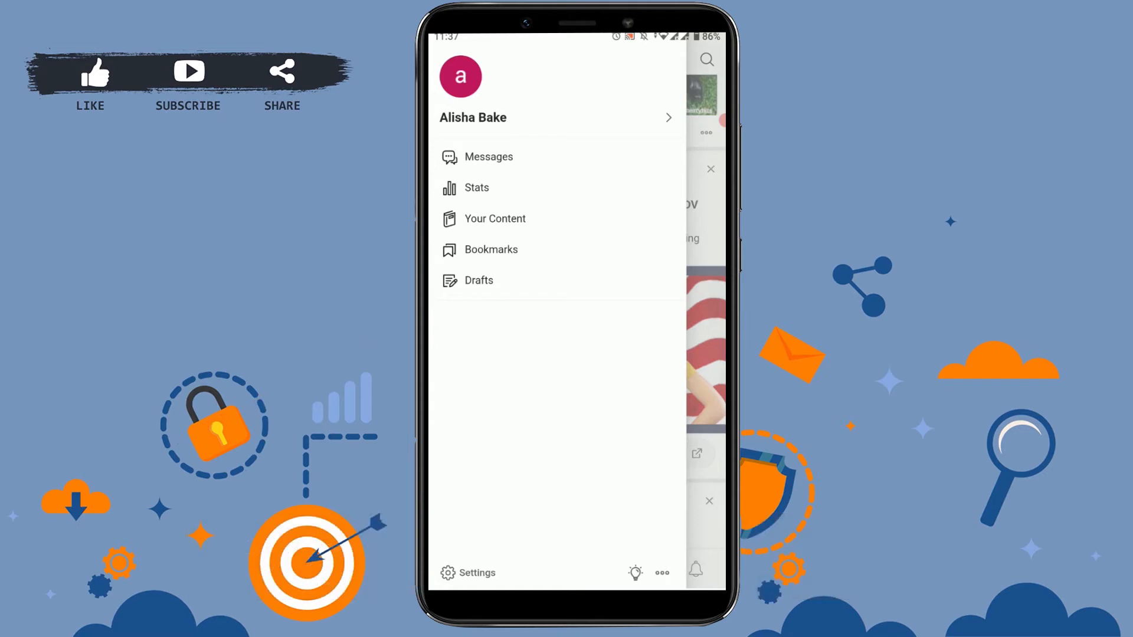
click(467, 574)
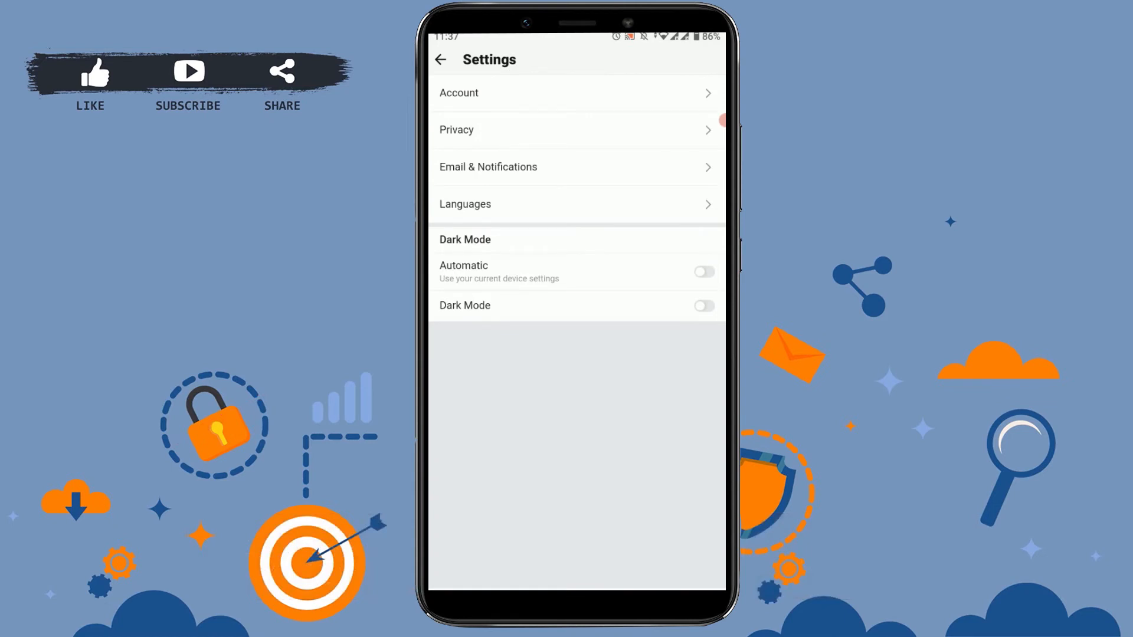
Start a password change in Account Settings and enter the new password
click(576, 92)
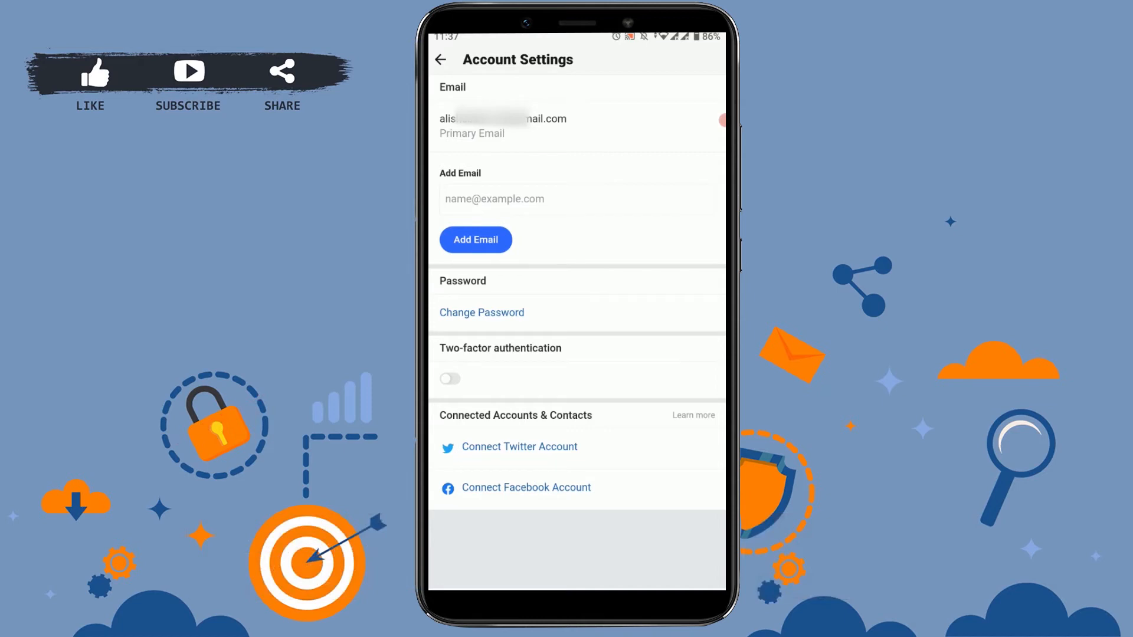
click(481, 312)
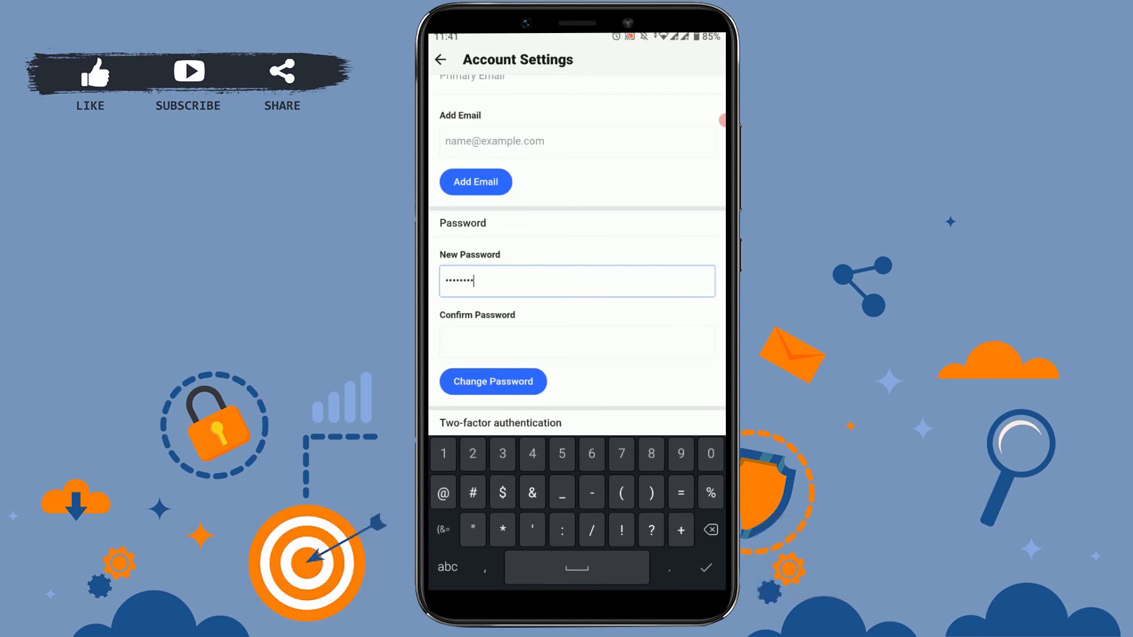
Confirm the new password and save it, getting the 'Password changed.' message
click(575, 341)
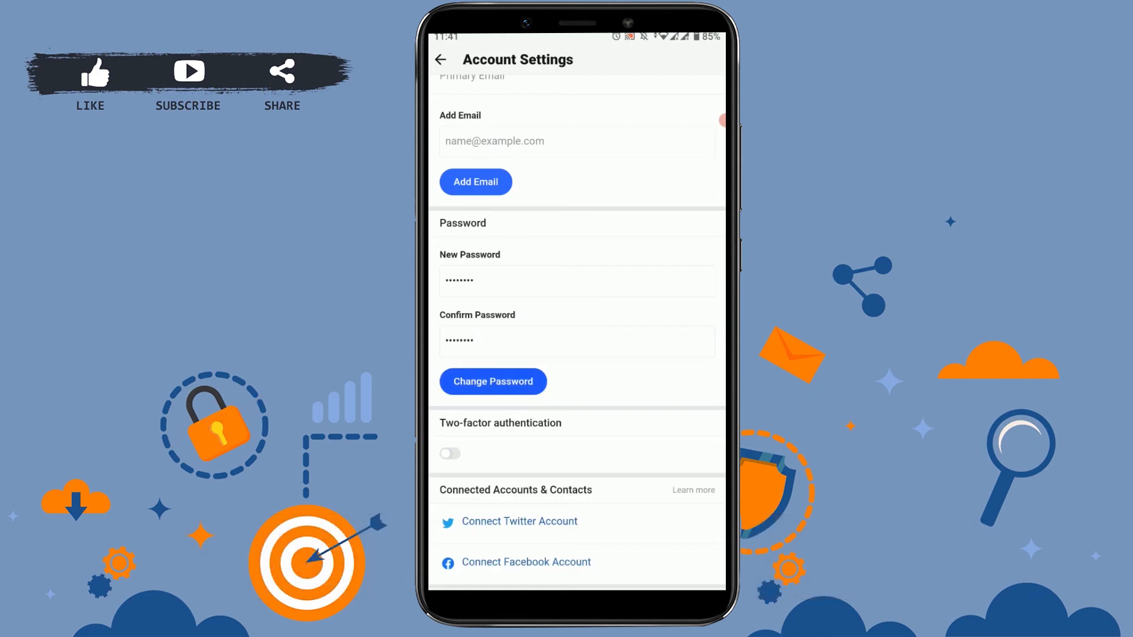
click(493, 381)
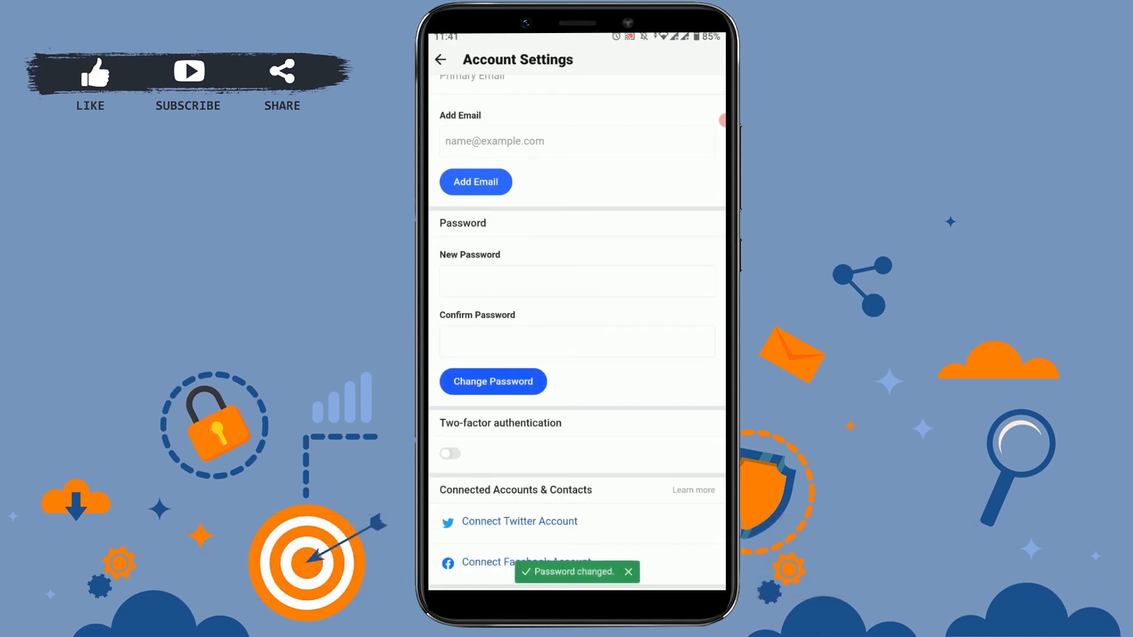
scroll(up, 3)
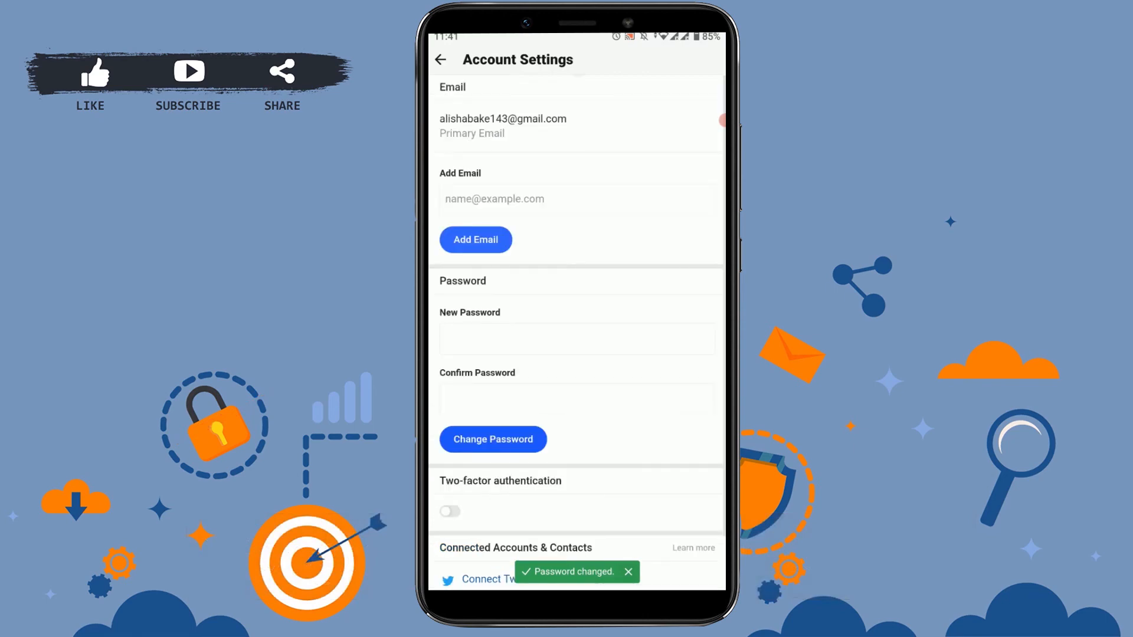